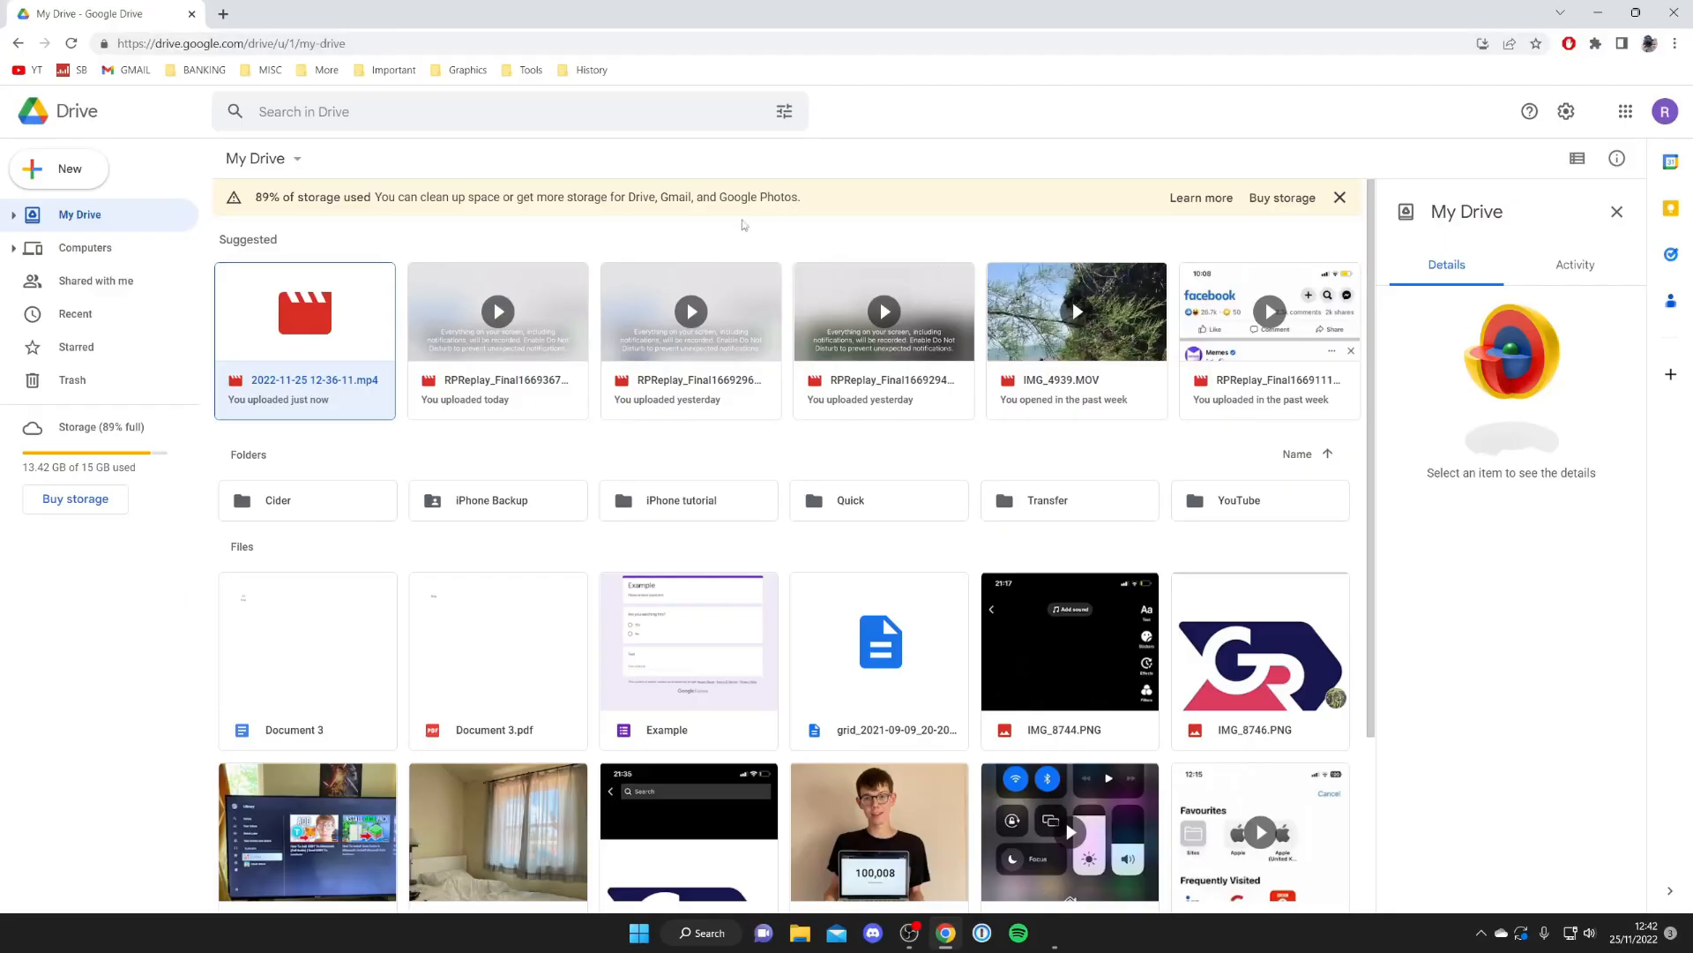
pyautogui.doubleClick(305, 313)
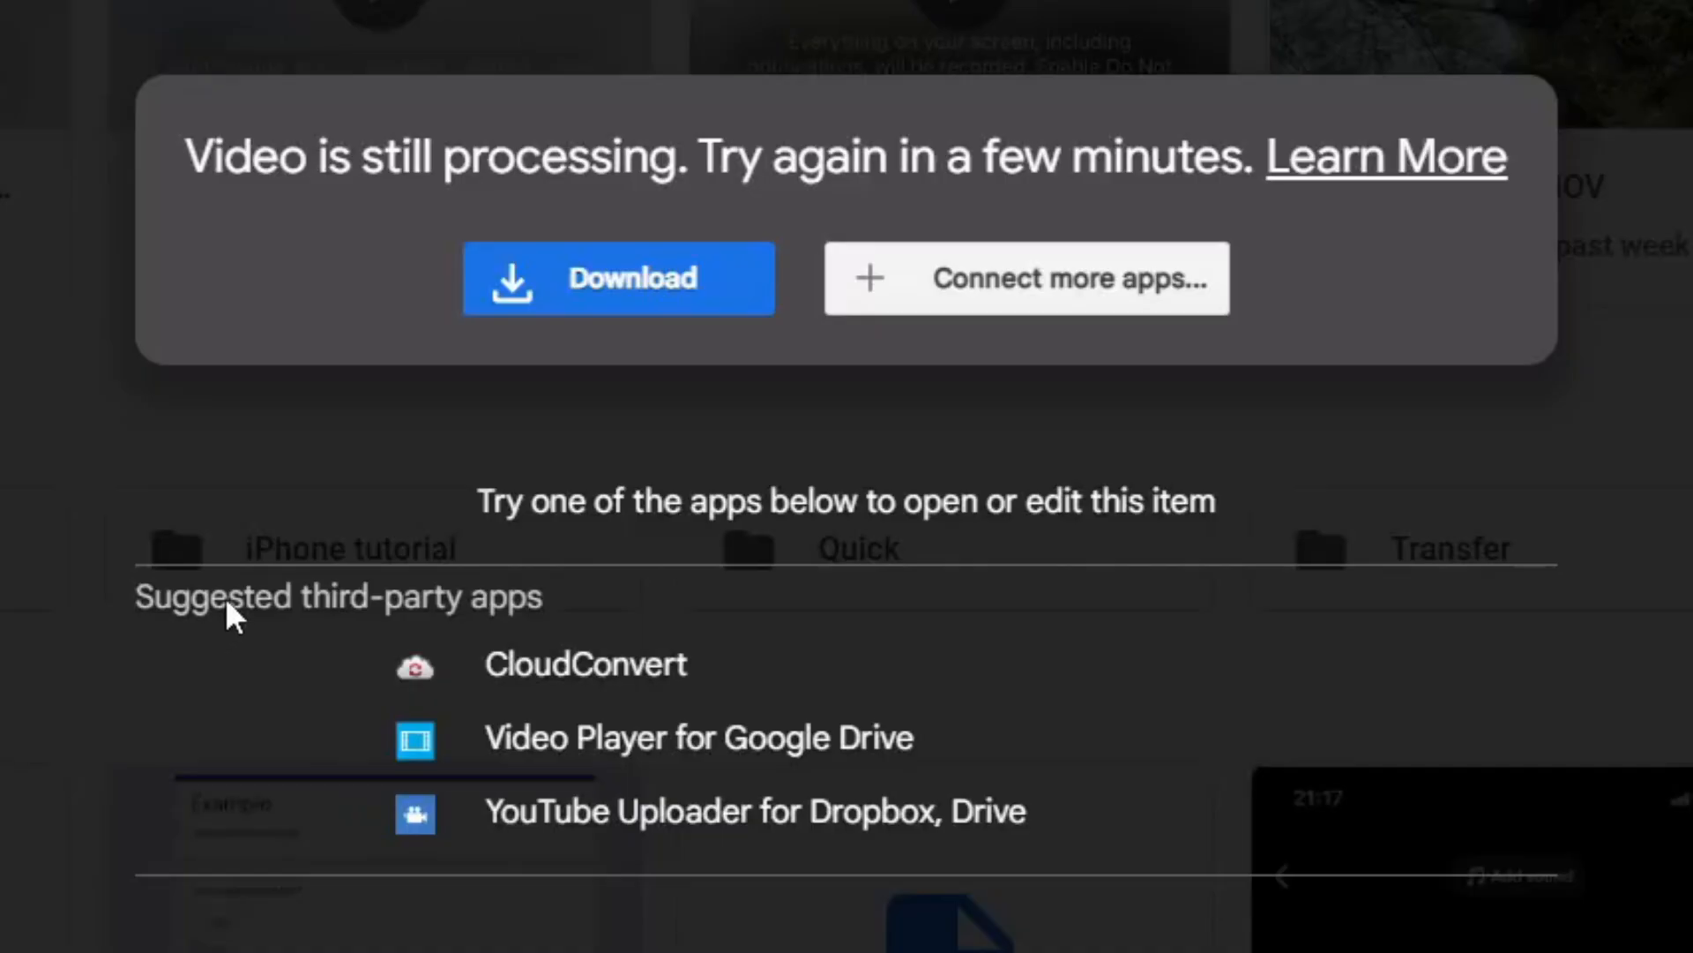
pyautogui.click(698, 738)
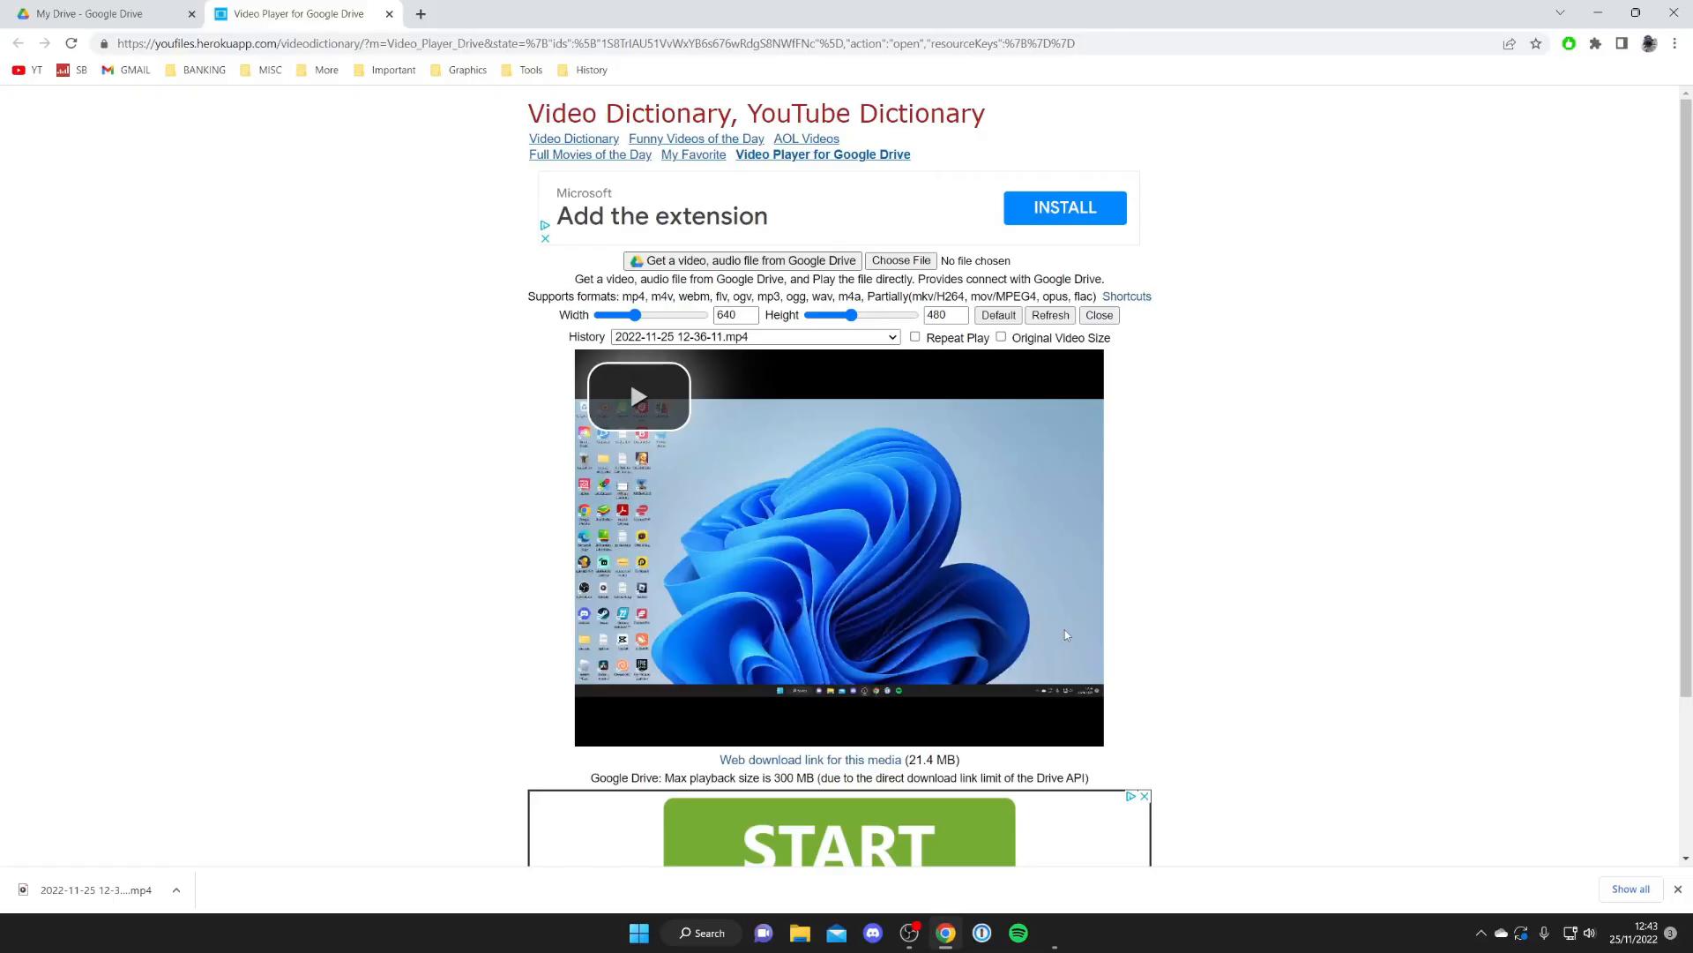
# Play the video in the web app, then return to the Google Drive tab.
pyautogui.click(637, 397)
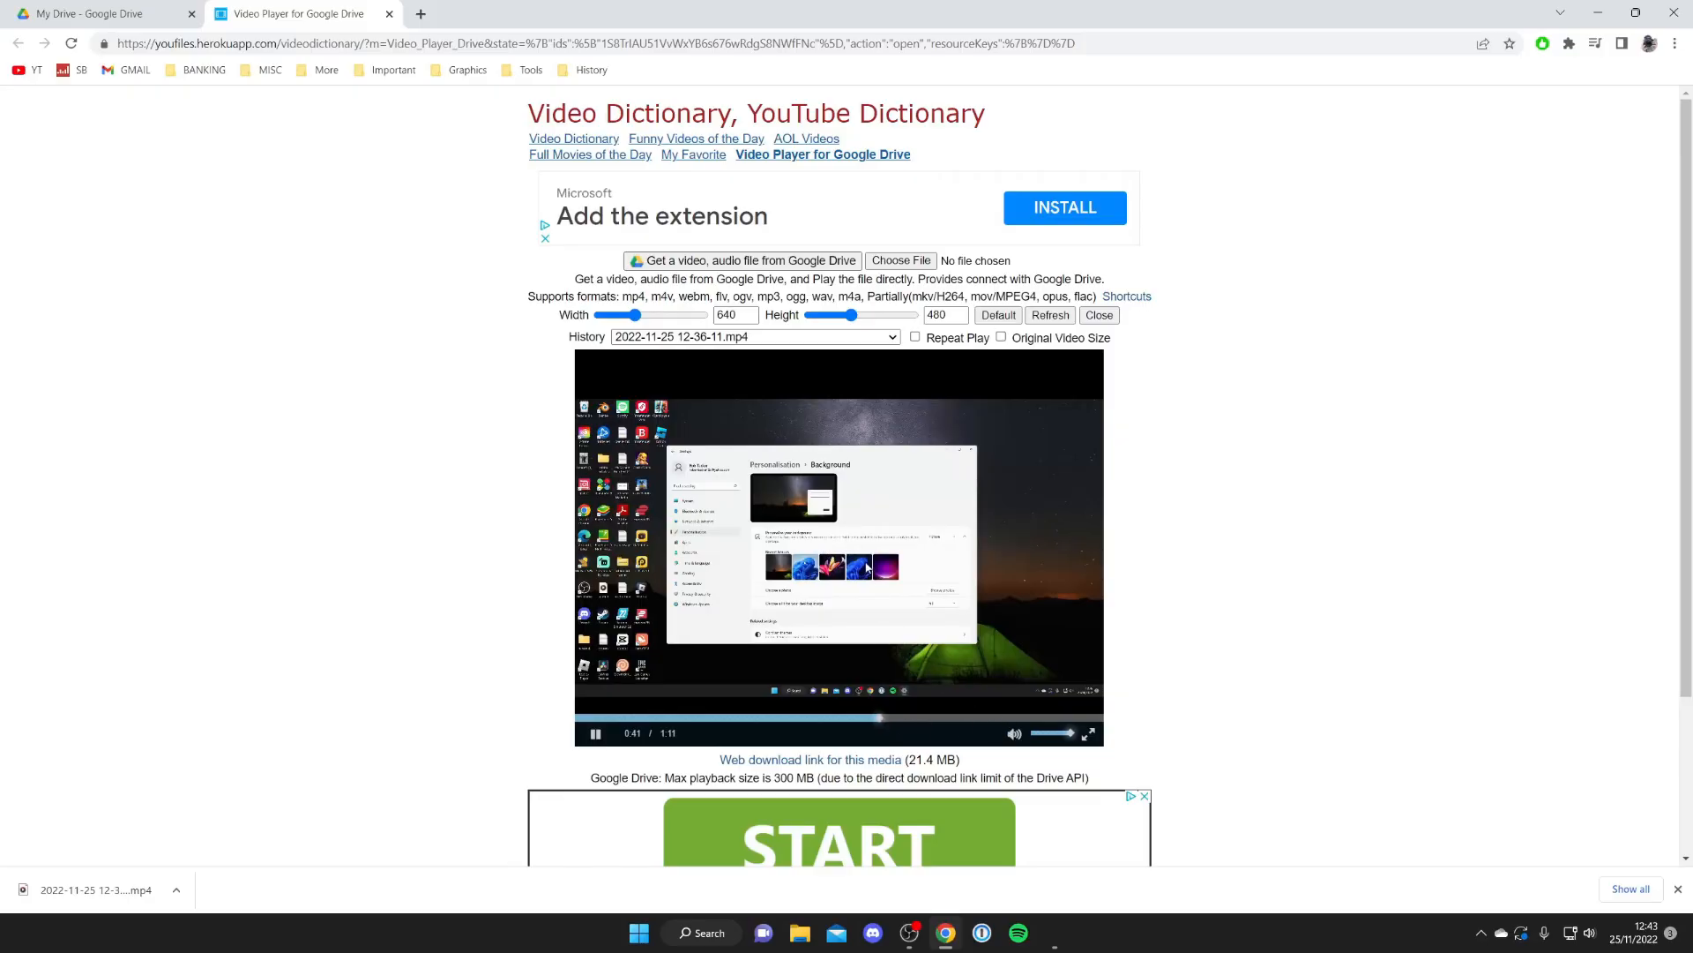
pyautogui.click(97, 13)
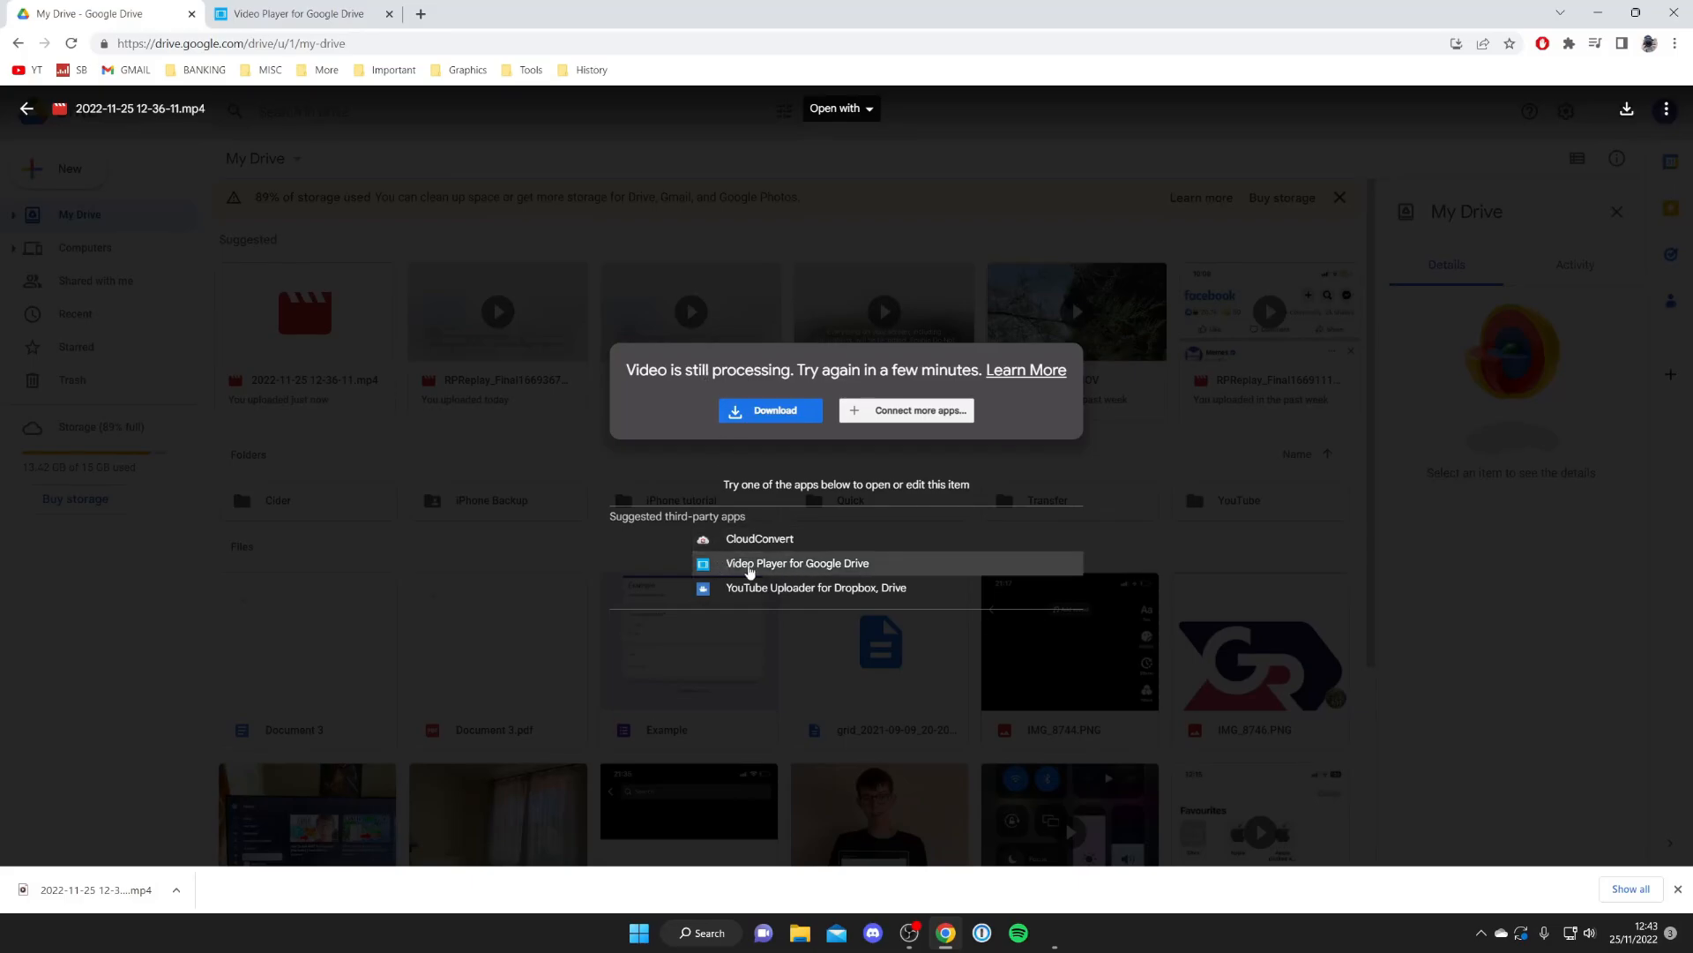
pyautogui.moveTo(752, 384)
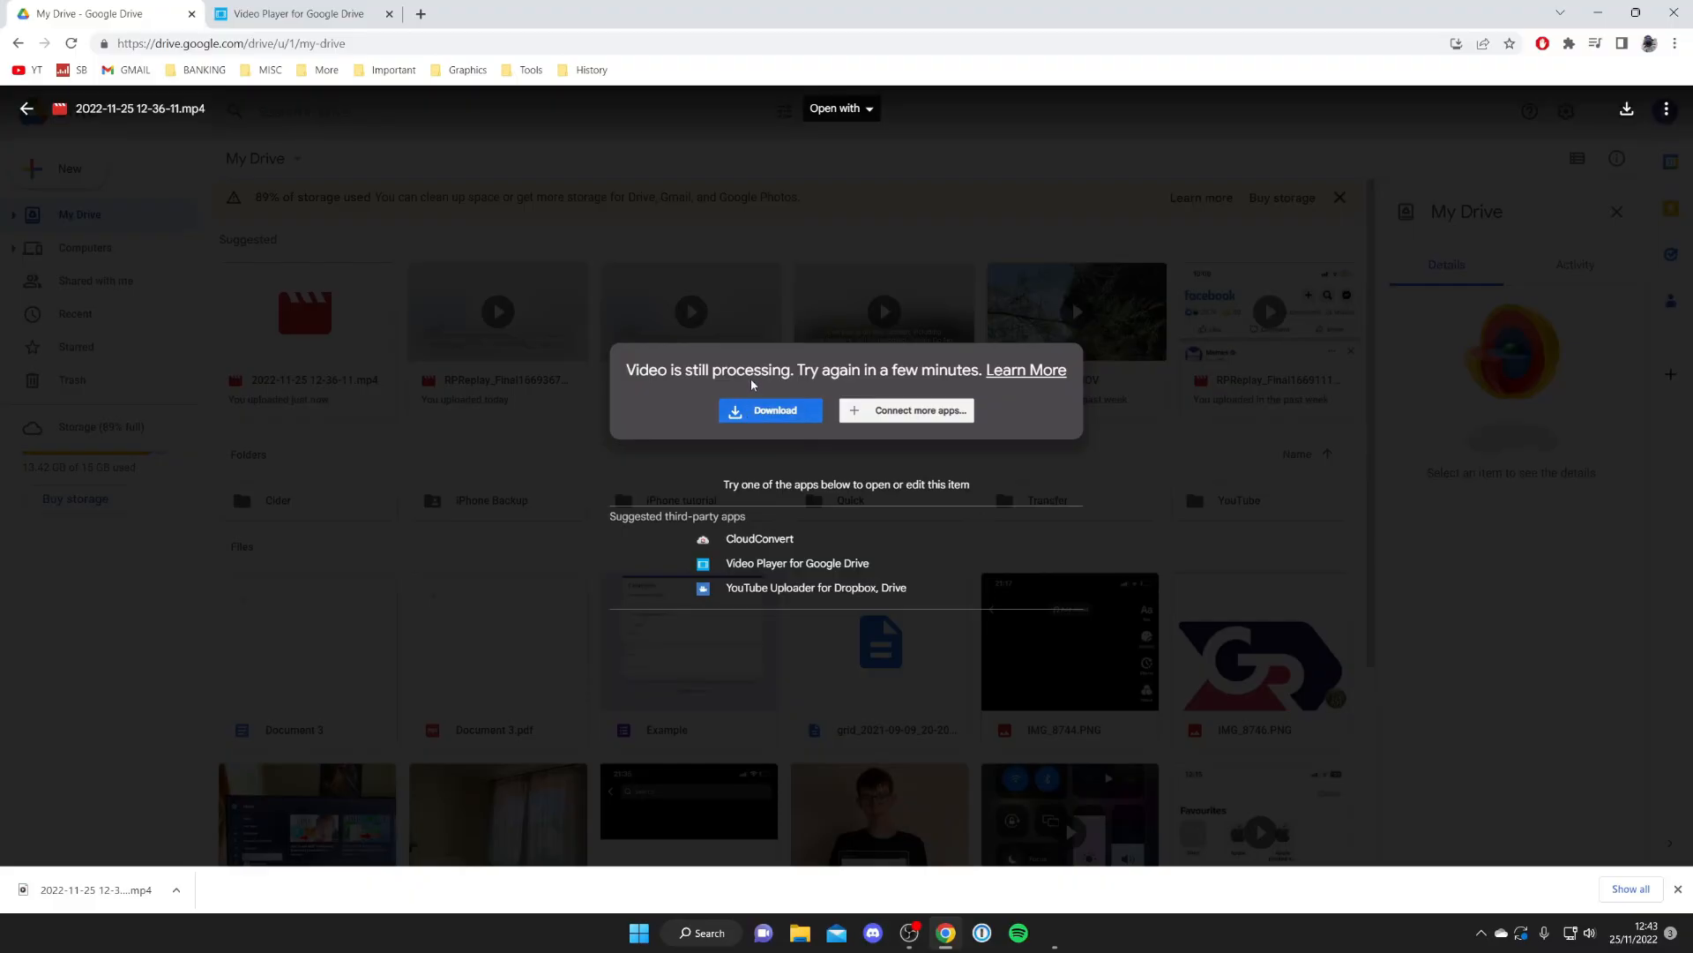
pyautogui.moveTo(753, 383)
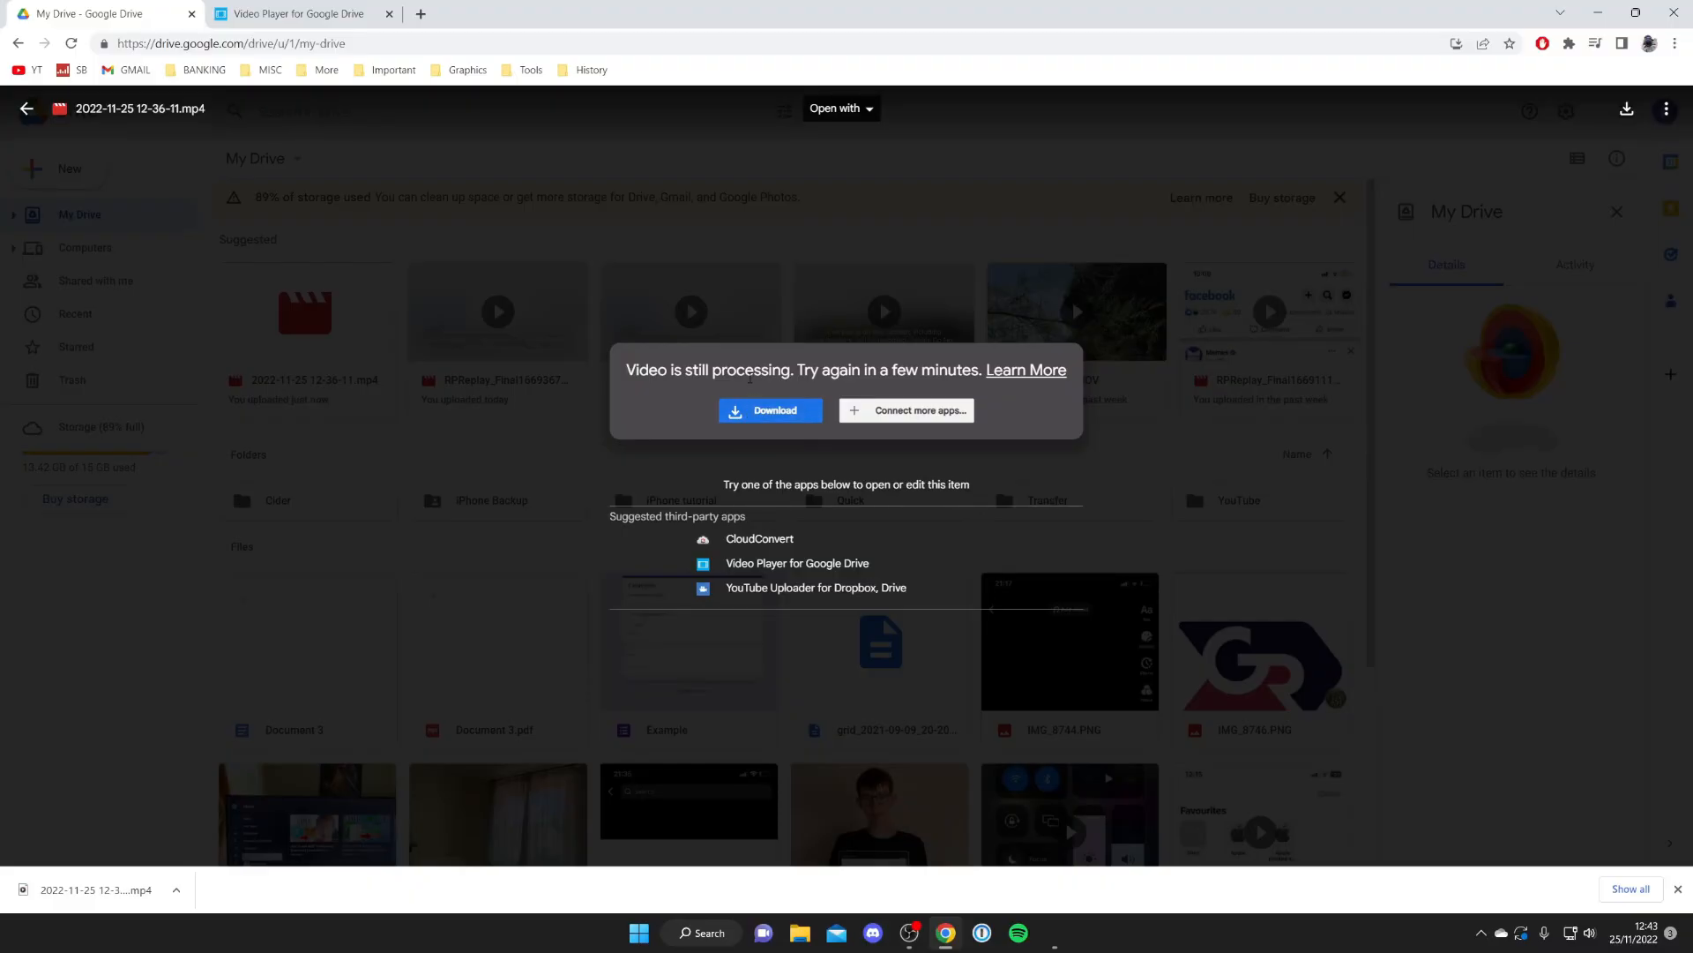